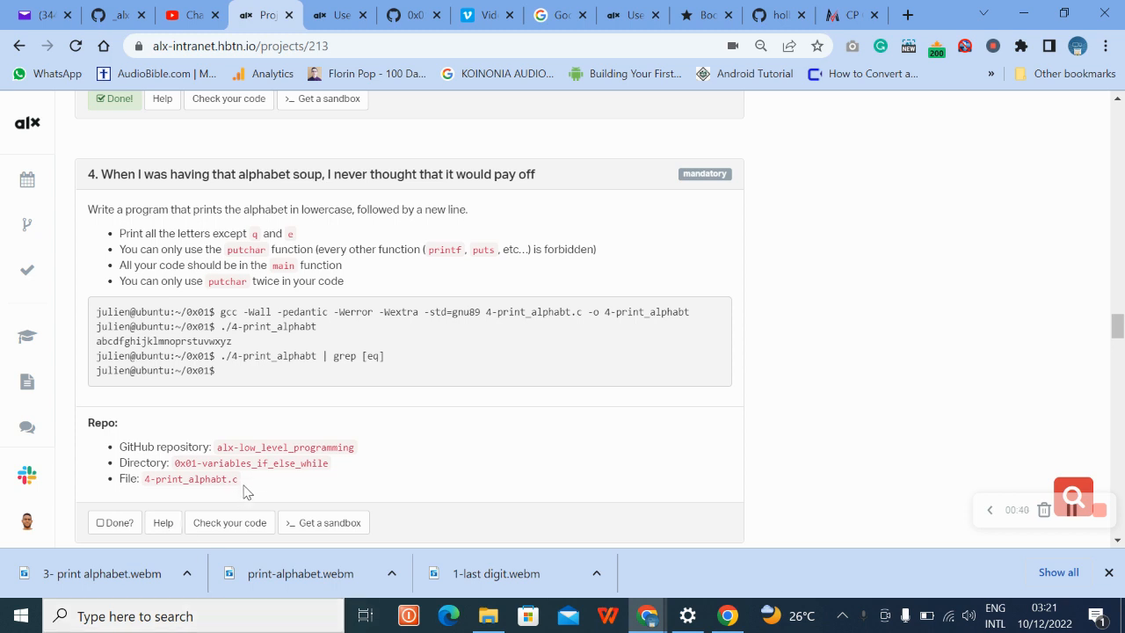
Select the file name 4-print_alphabt.c in task 4's Repo section
double_click(190, 479)
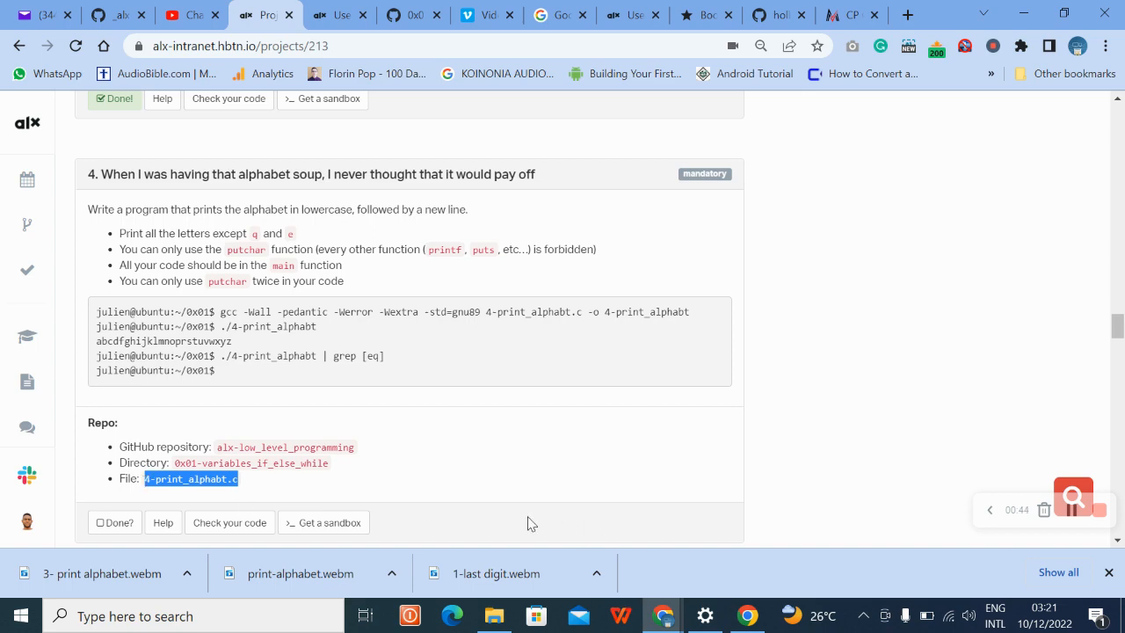
mouse_move(338, 14)
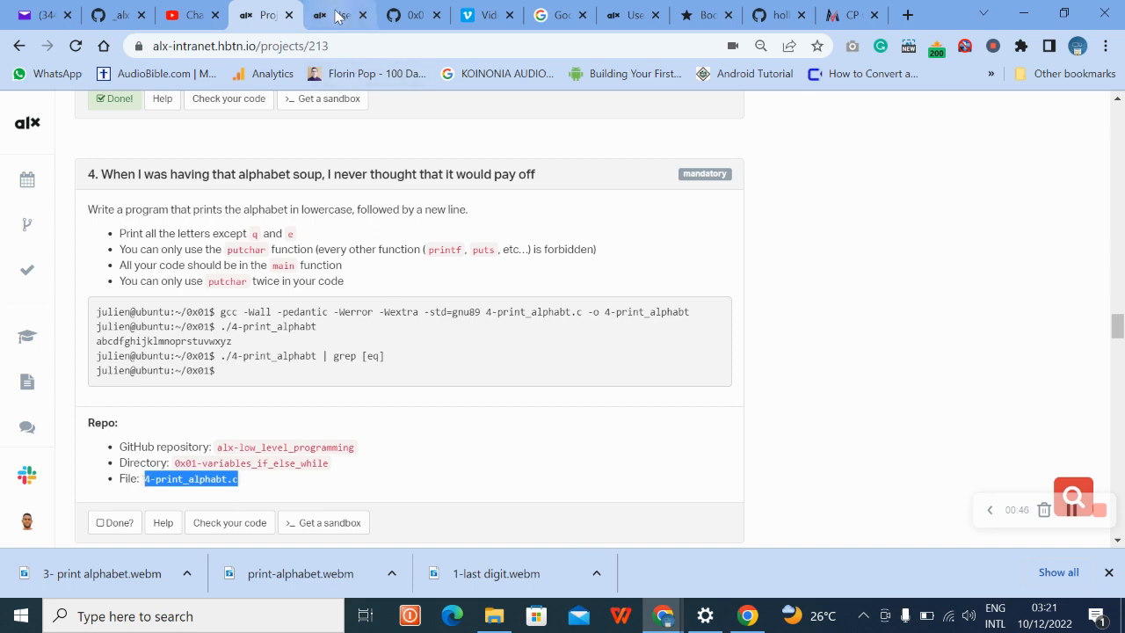
In the webterm, clear the screen and start writing the #include line of the alphabet program in vi
left_click(337, 14)
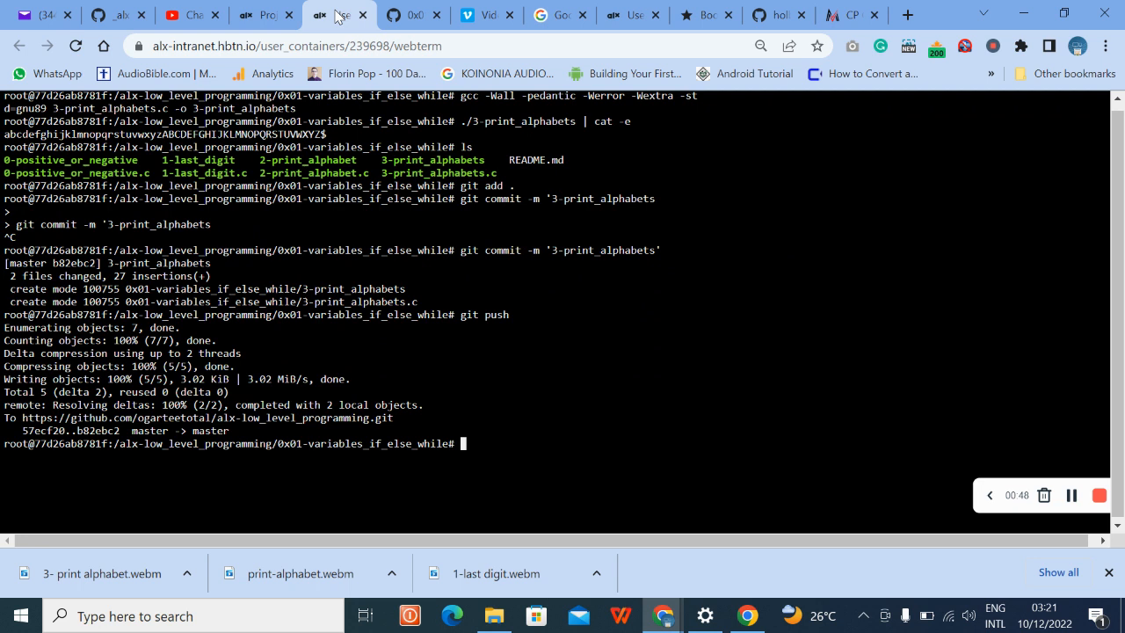
type("cl")
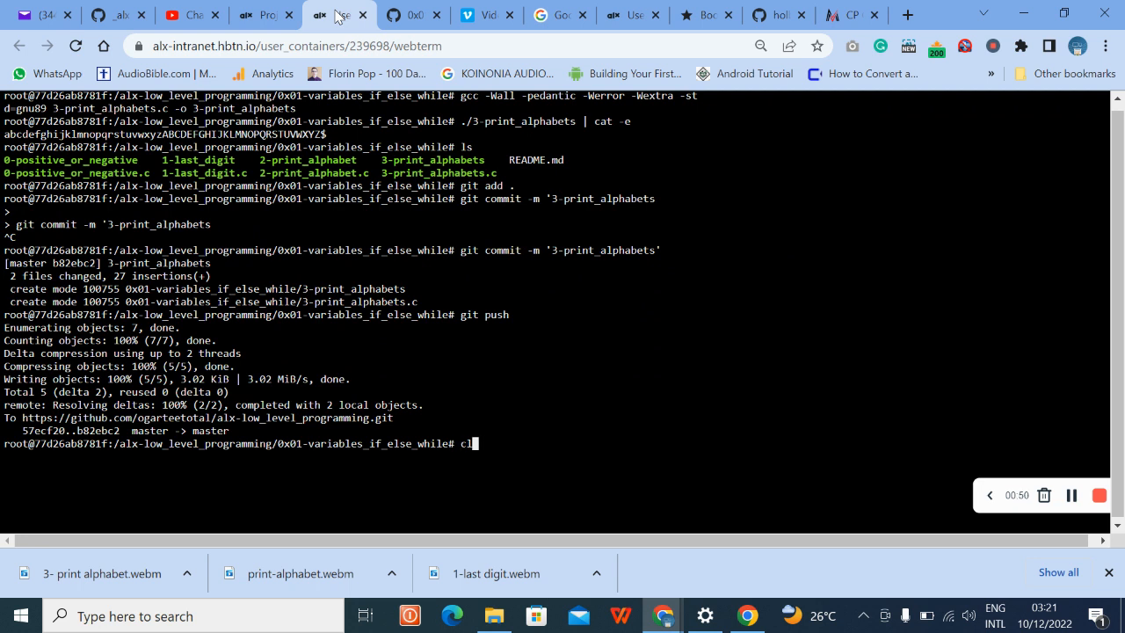
type("ear")
type("vi")
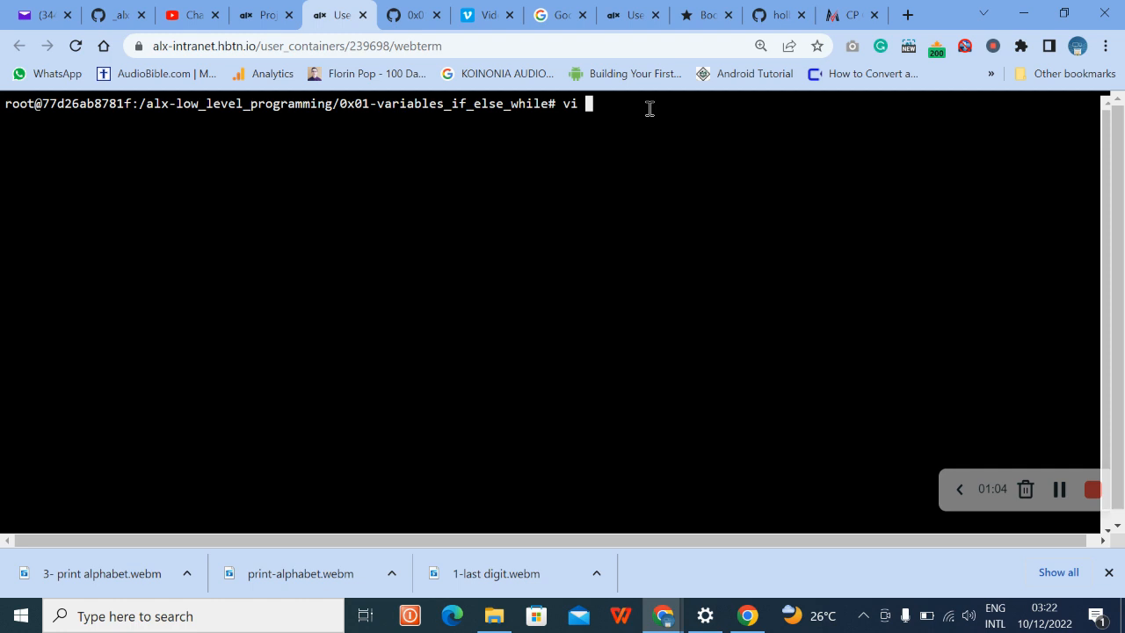
type("#include <stdio.h>")
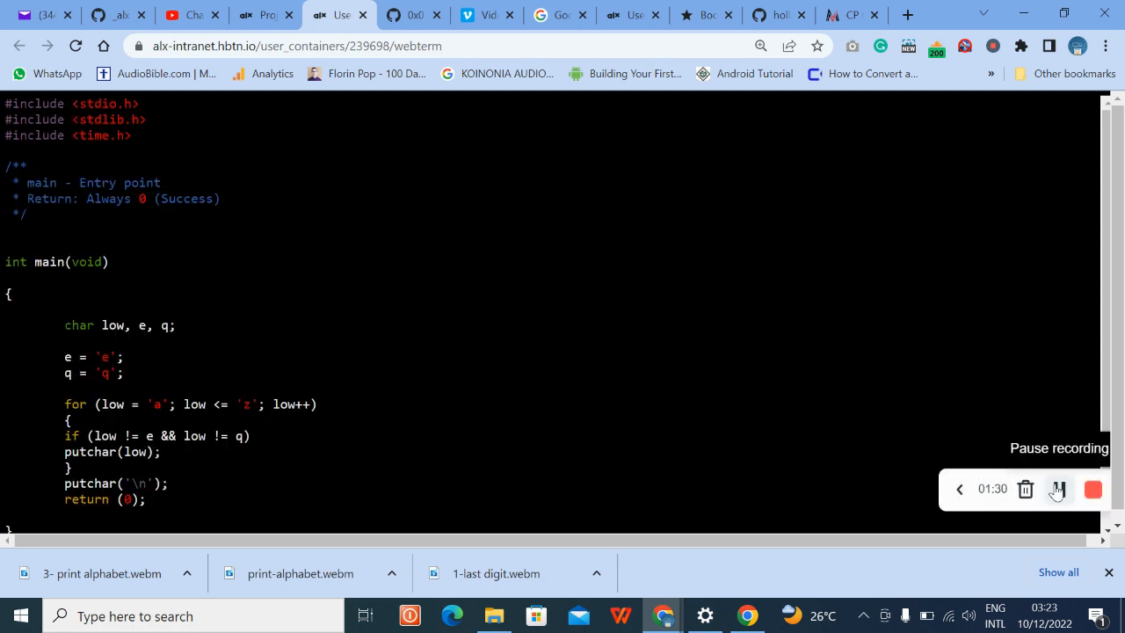
Review the alphabet program in vi, highlighting its header, loop body and char variable declaration
left_click(1059, 489)
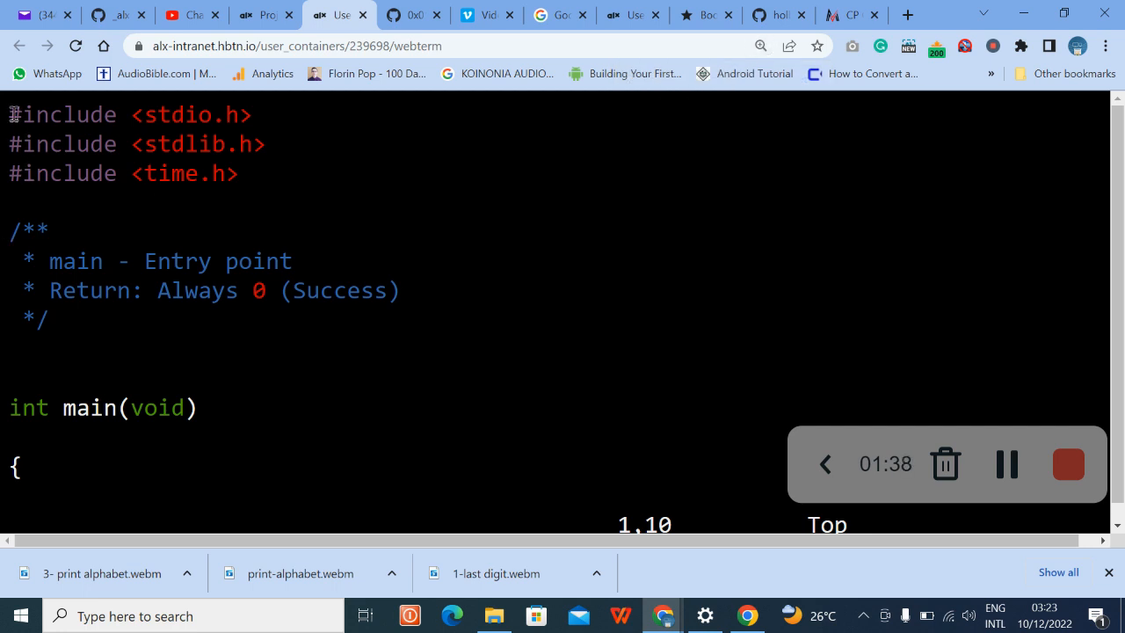
left_click_drag(12, 114, 255, 174)
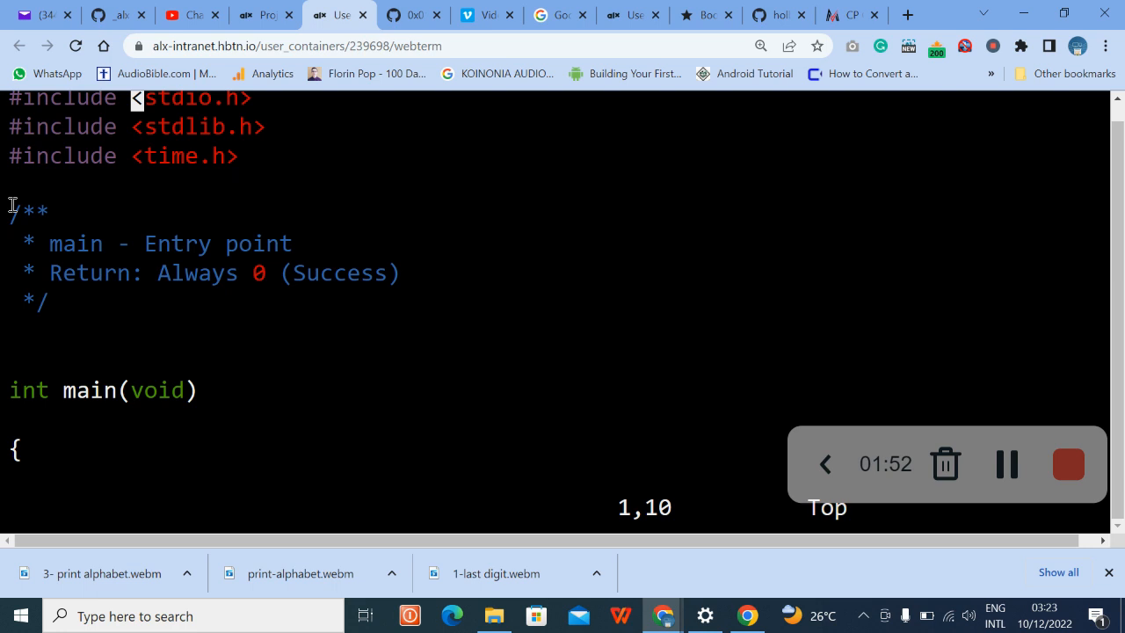
left_click_drag(11, 204, 63, 303)
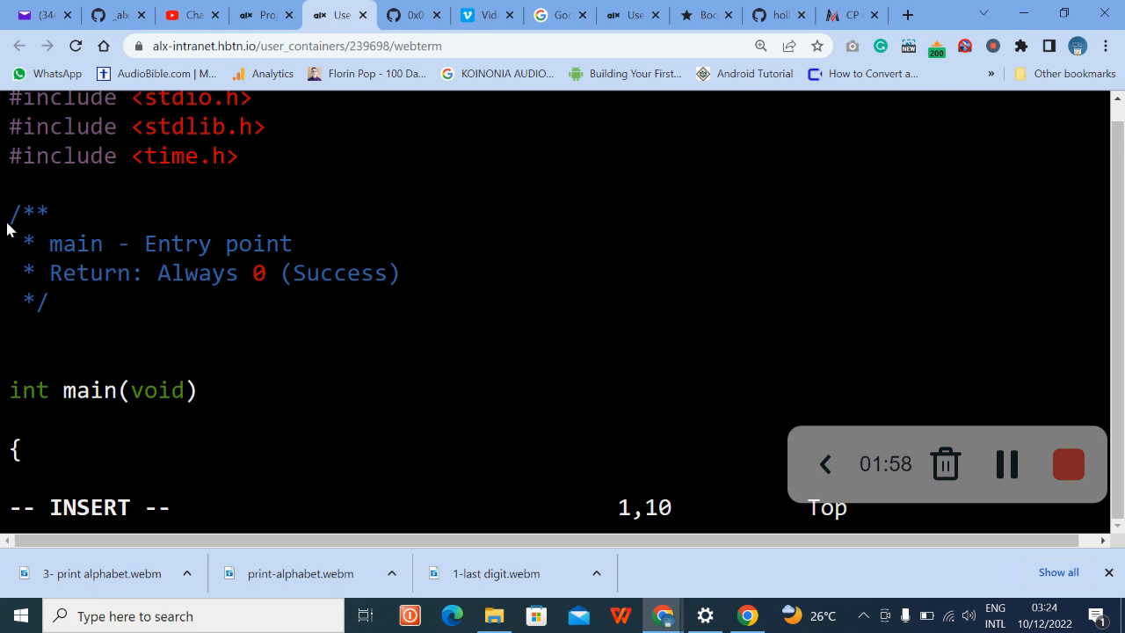
left_click_drag(9, 211, 88, 282)
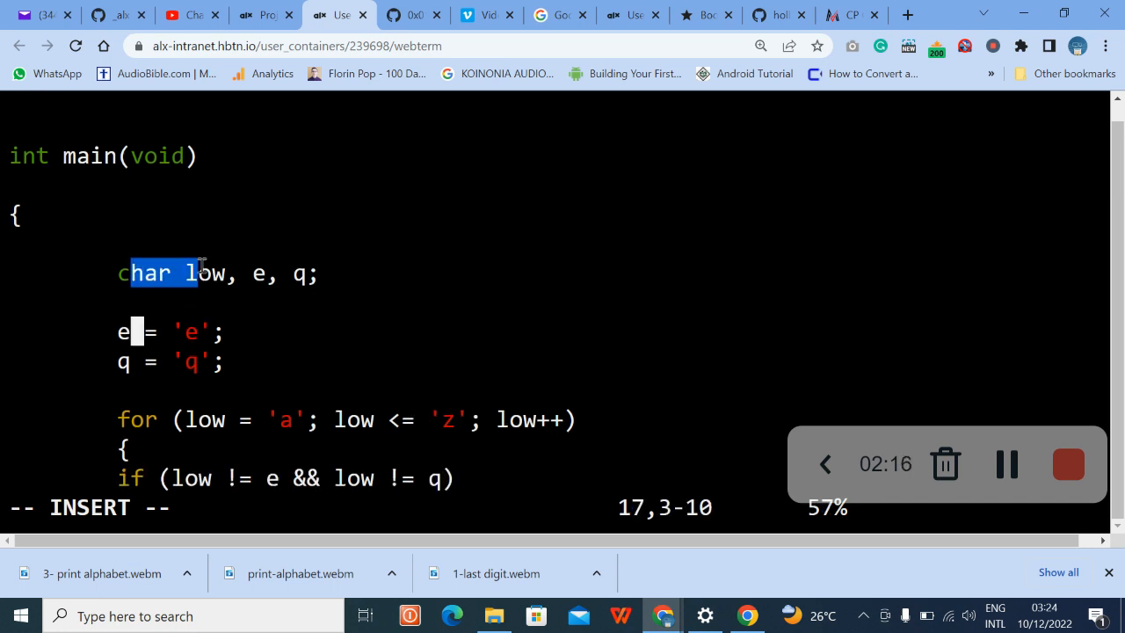
left_click_drag(202, 274, 309, 274)
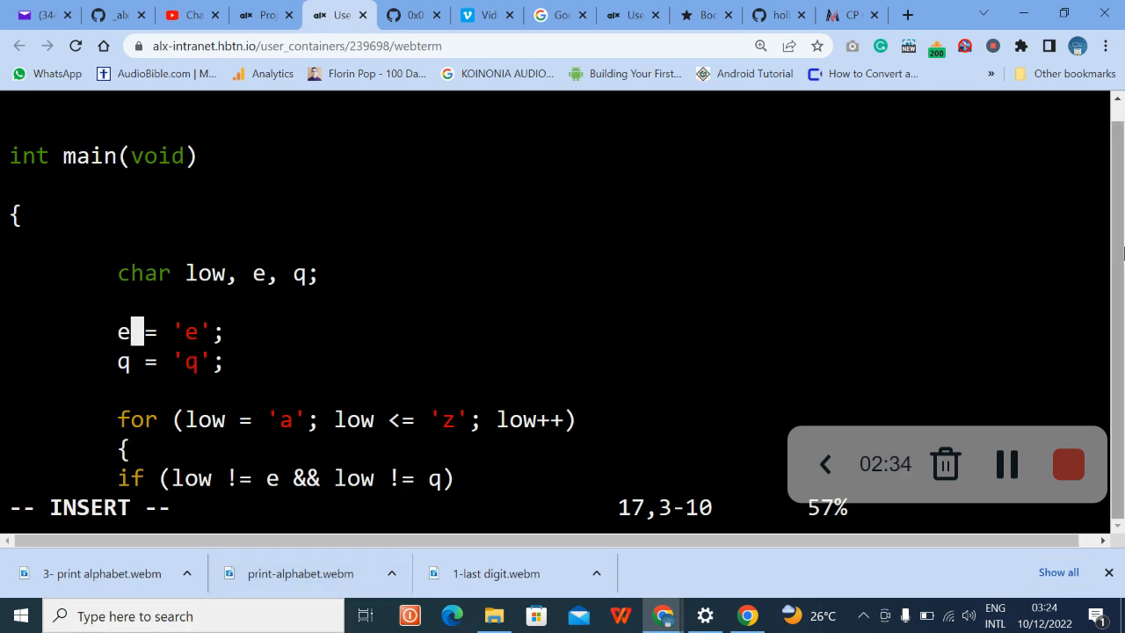
mouse_move(664, 361)
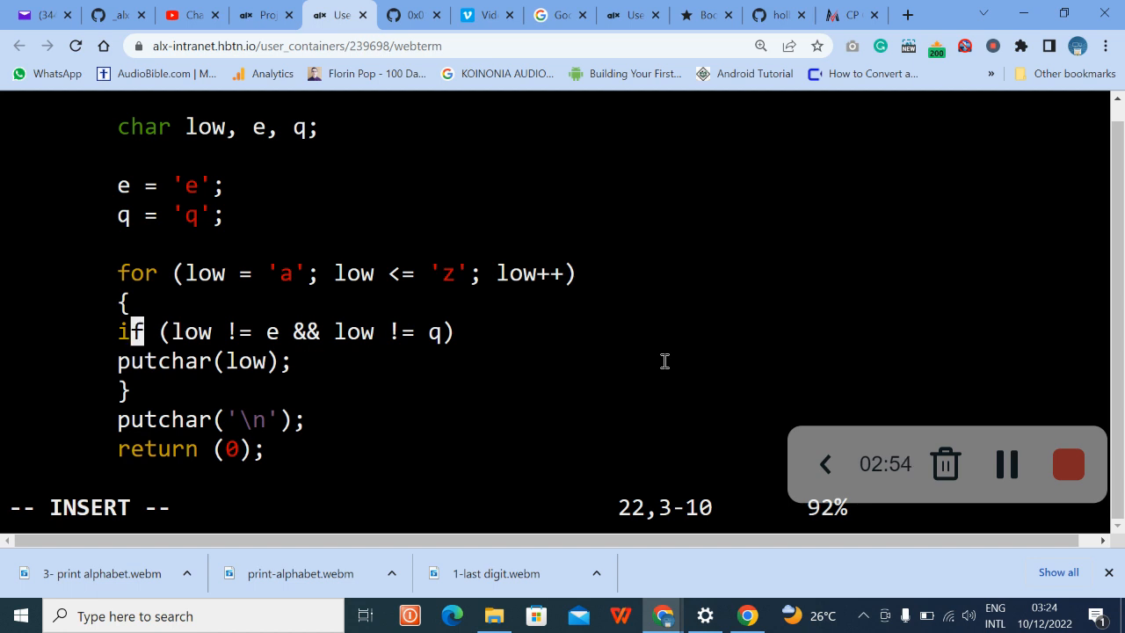
mouse_move(893, 527)
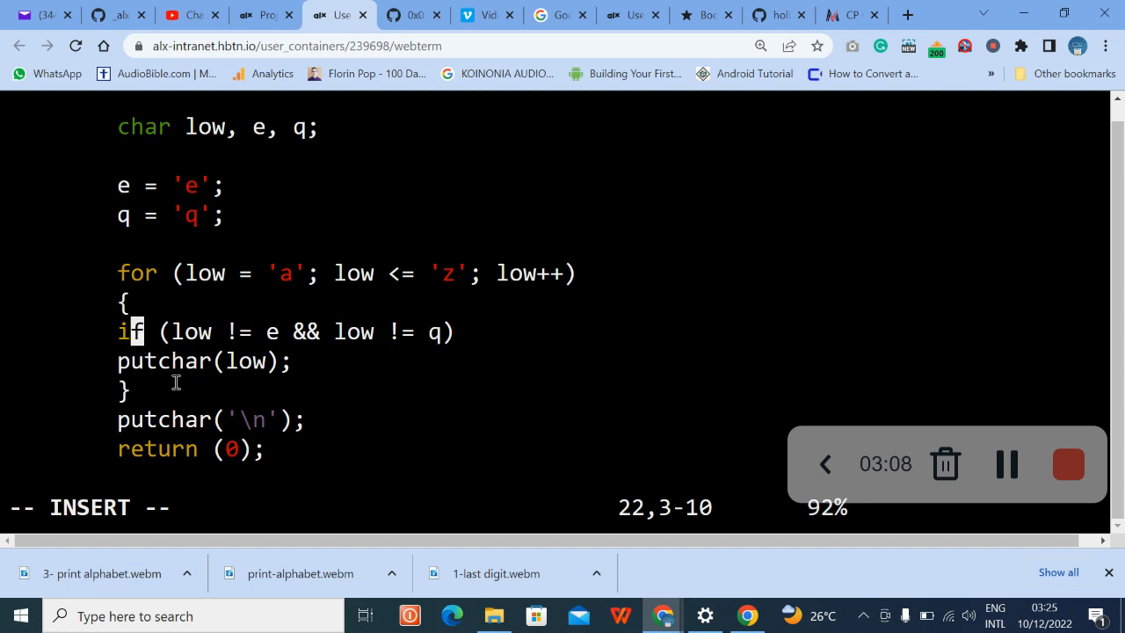
mouse_move(185, 364)
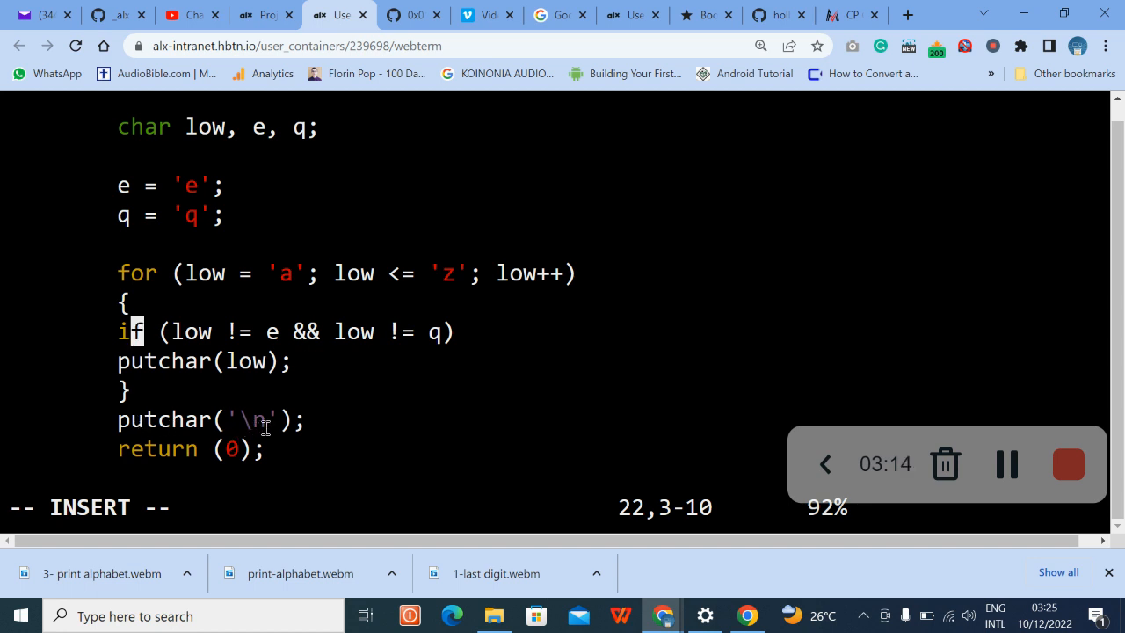
mouse_move(201, 232)
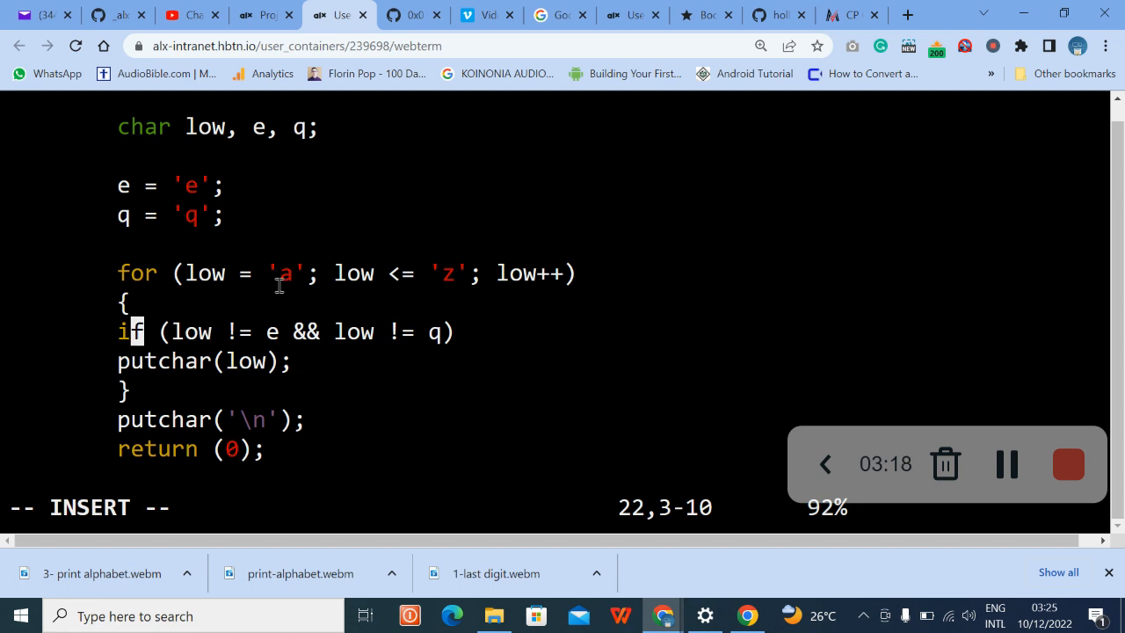
mouse_move(313, 362)
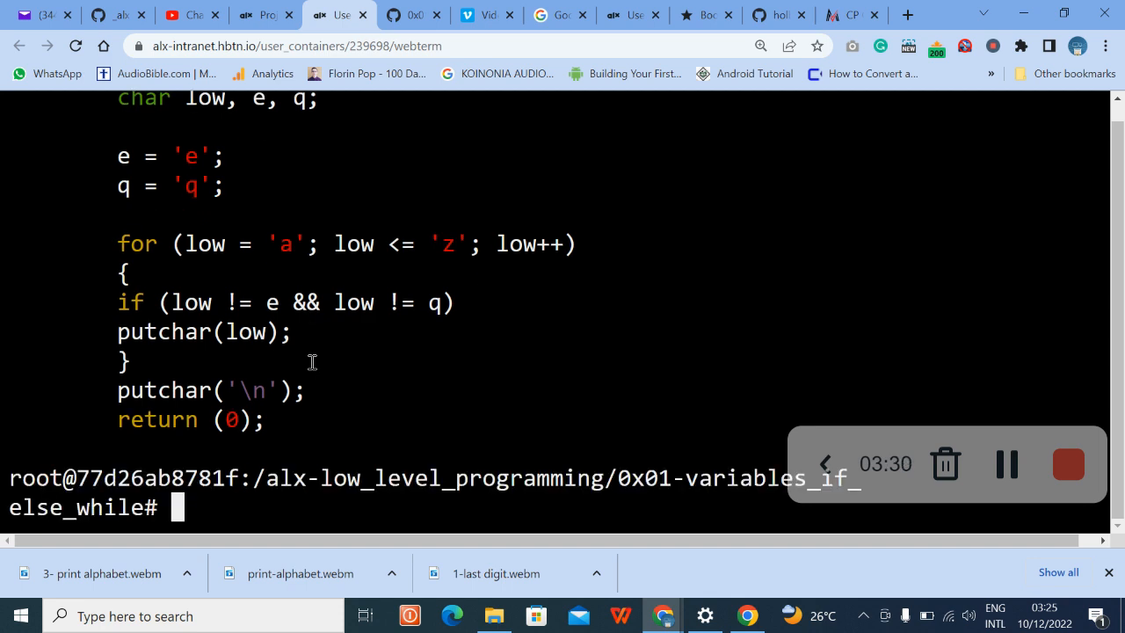
Clear the shell, return to task 4's page and scroll to its example gcc compile command
type("clea")
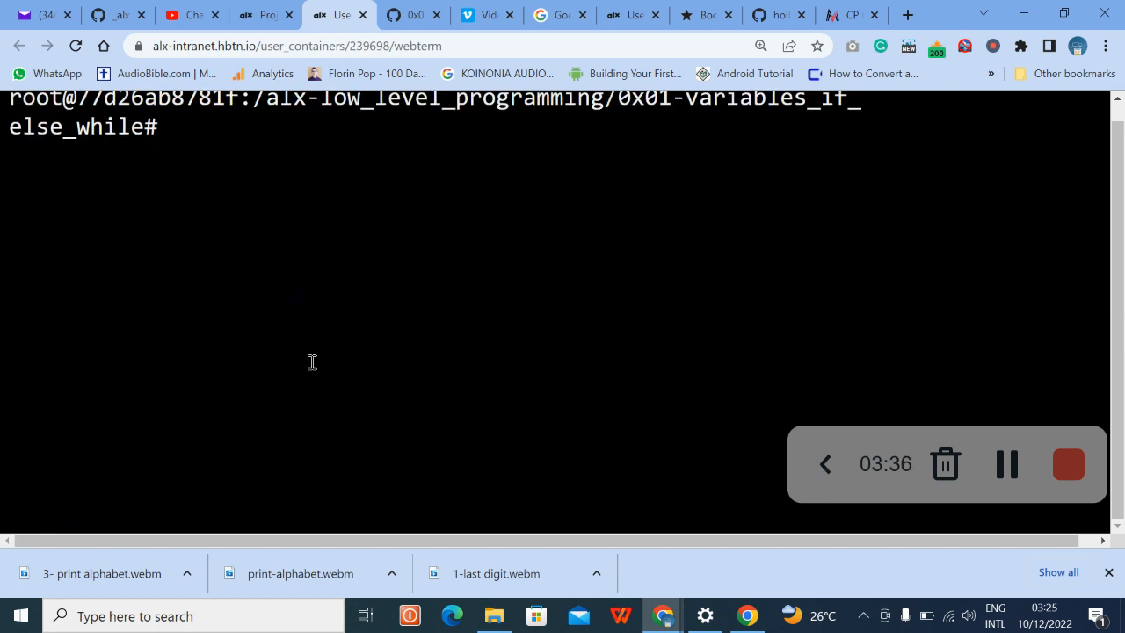
mouse_move(265, 14)
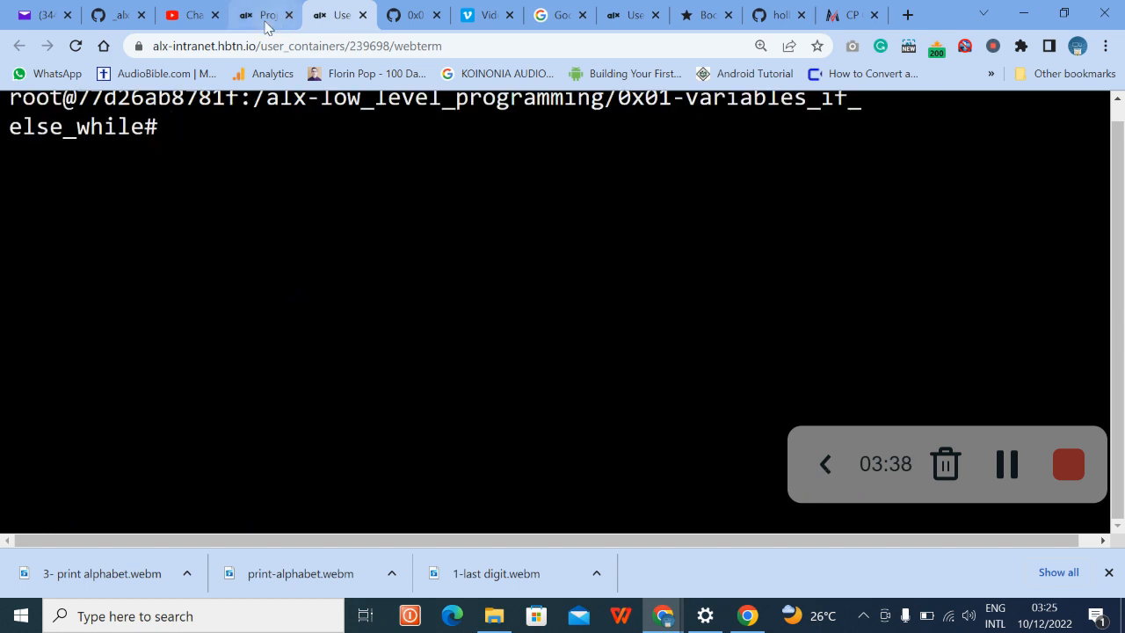
left_click(264, 14)
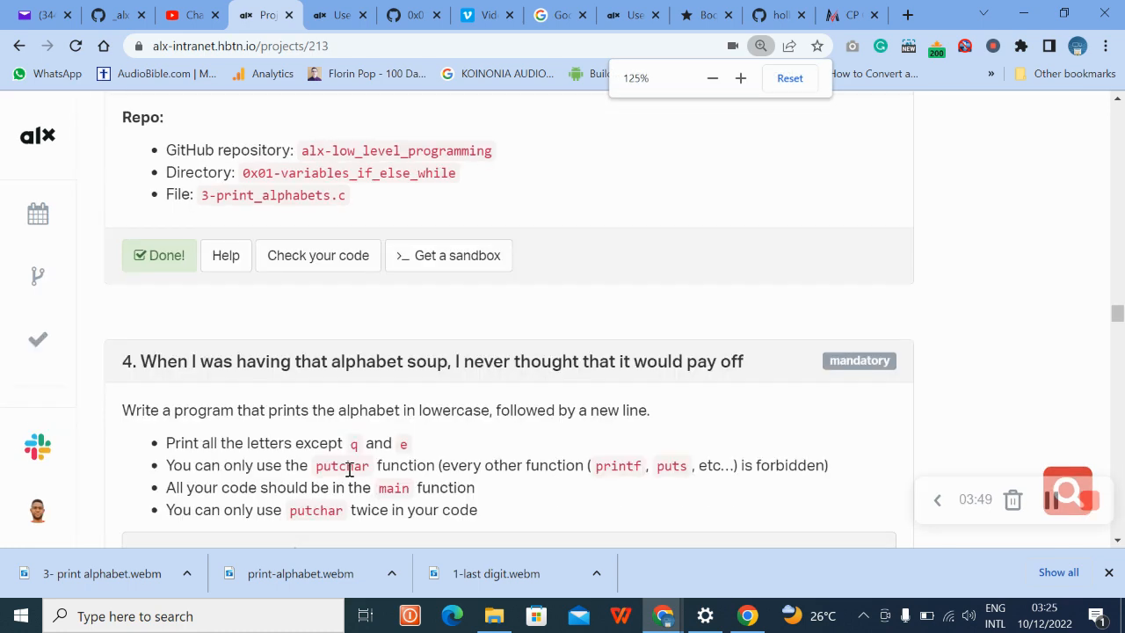
scroll("down", 3)
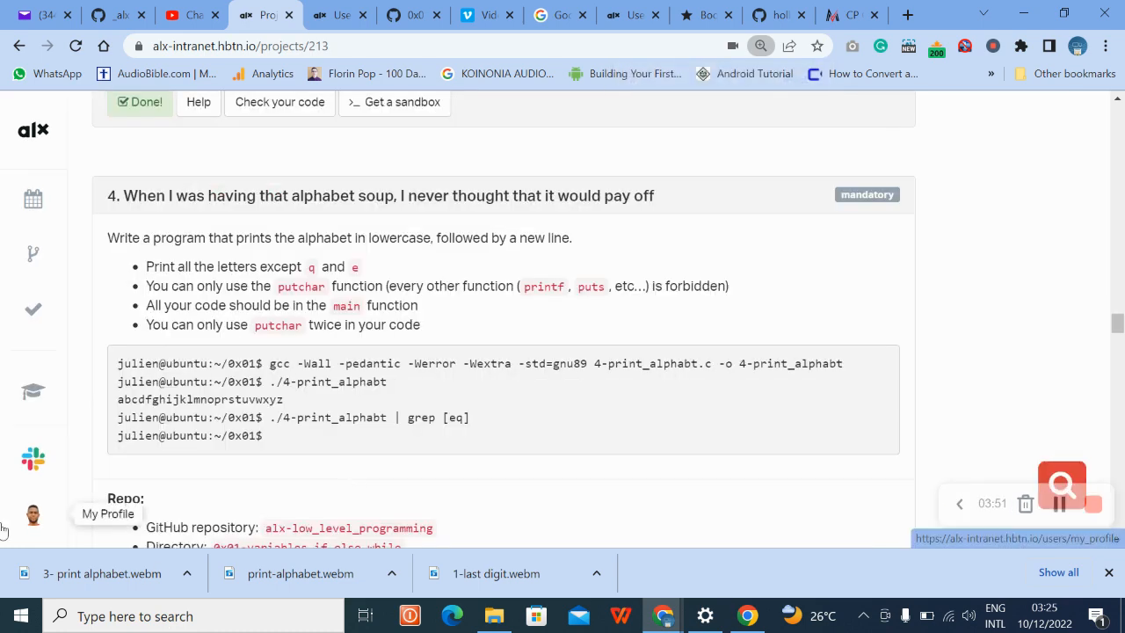
mouse_move(137, 320)
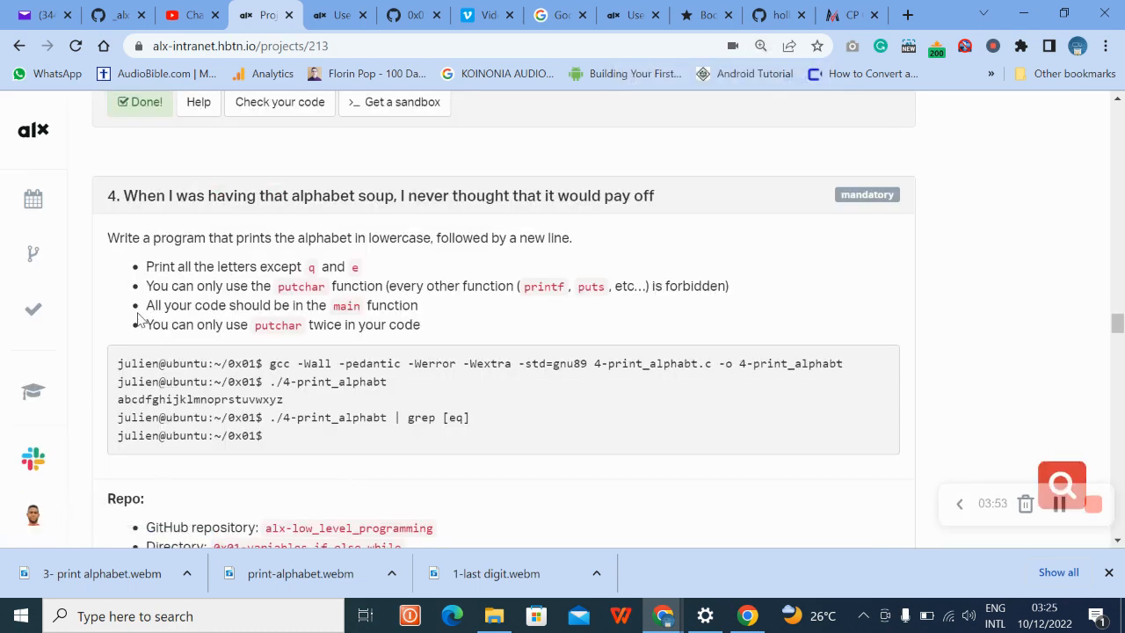
scroll("down", 3)
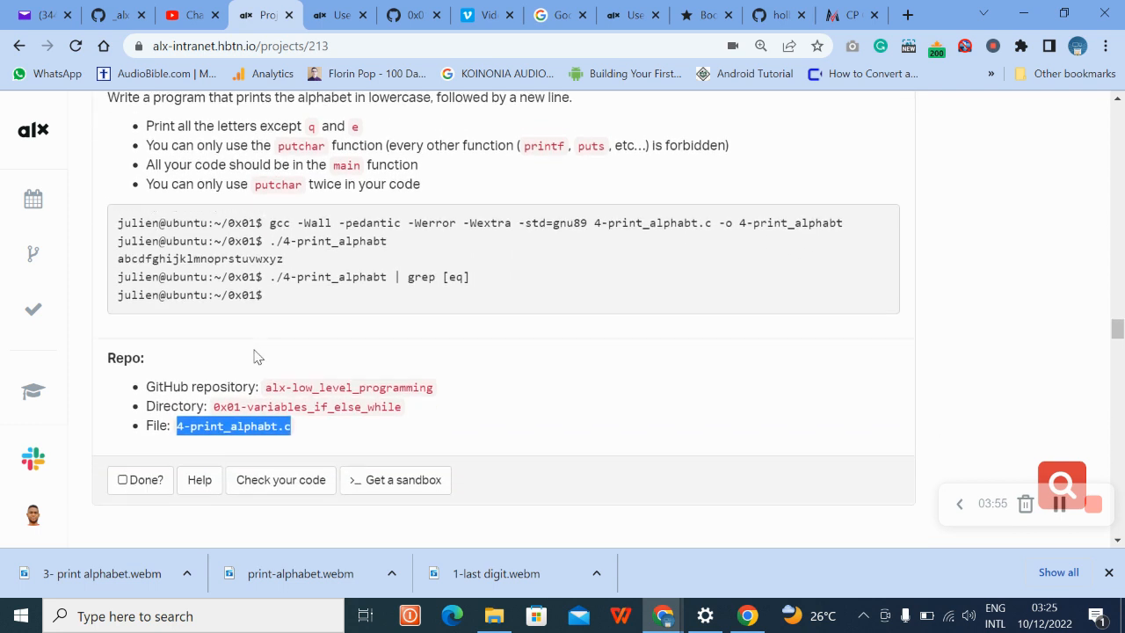
mouse_move(280, 220)
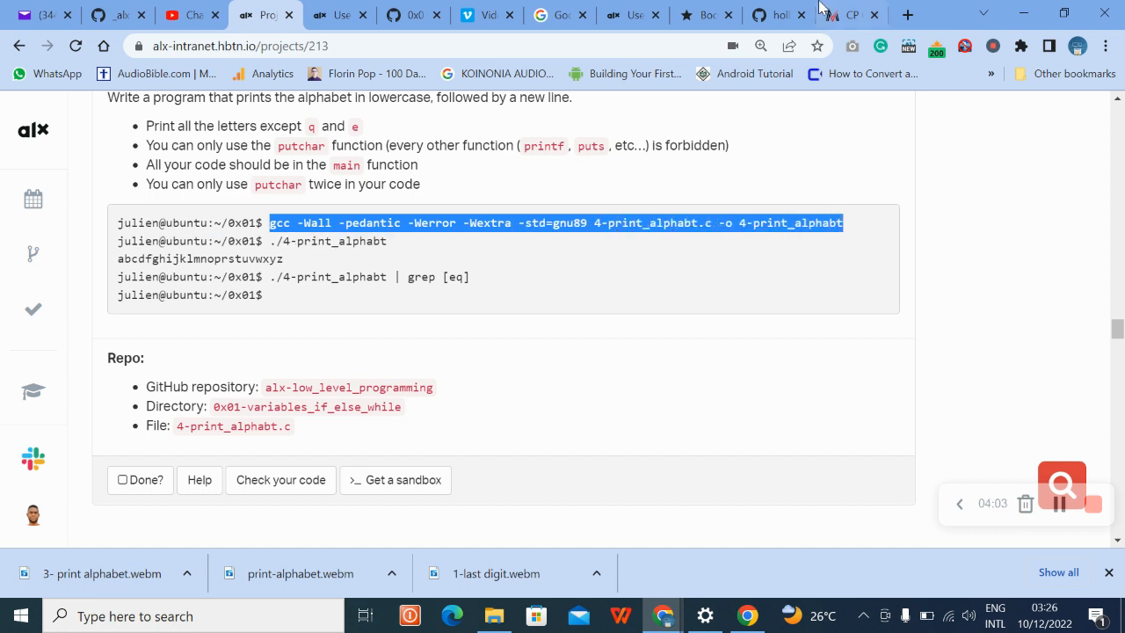
Compile 4-print_alphabt.c with gcc -Wall -pedantic -Werror -Wextra -std=gnu89 into 4-print_alphabt
left_click(338, 14)
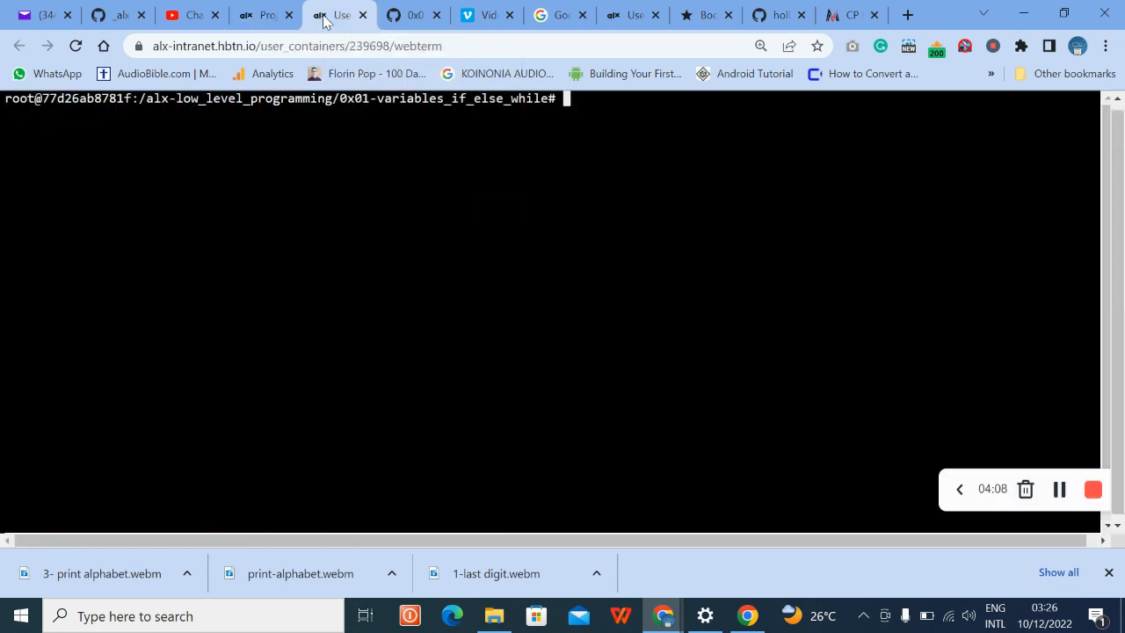
type("gcc -Wall -pedantic -Werror -Wextra -std=gnu89 4-print_alphabt.c -o 4-print_alphabt")
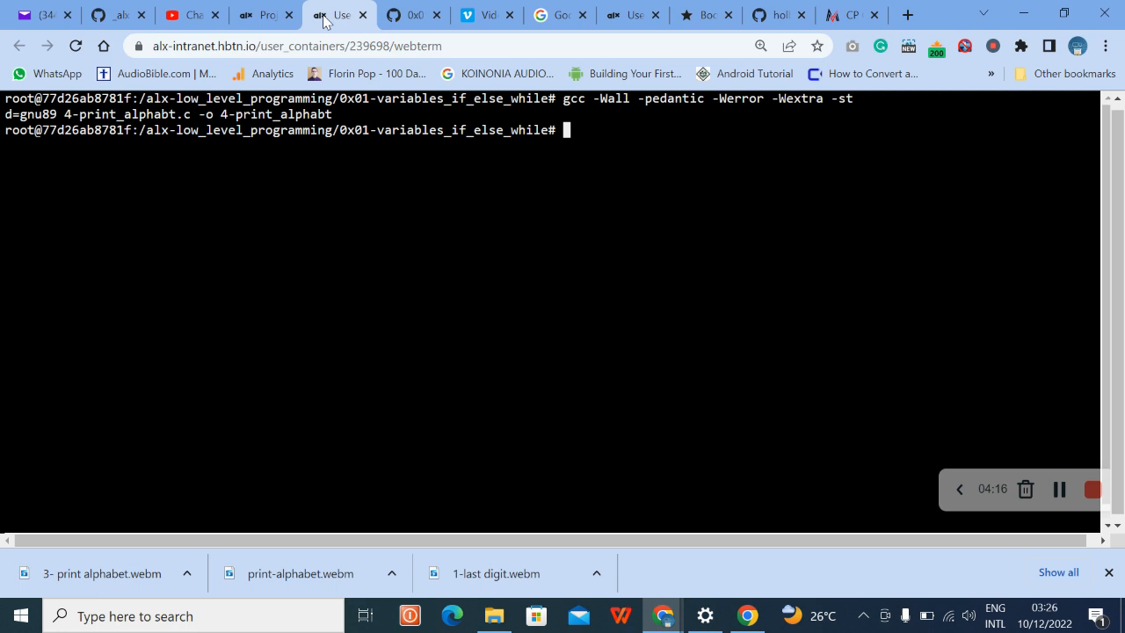
left_click(264, 15)
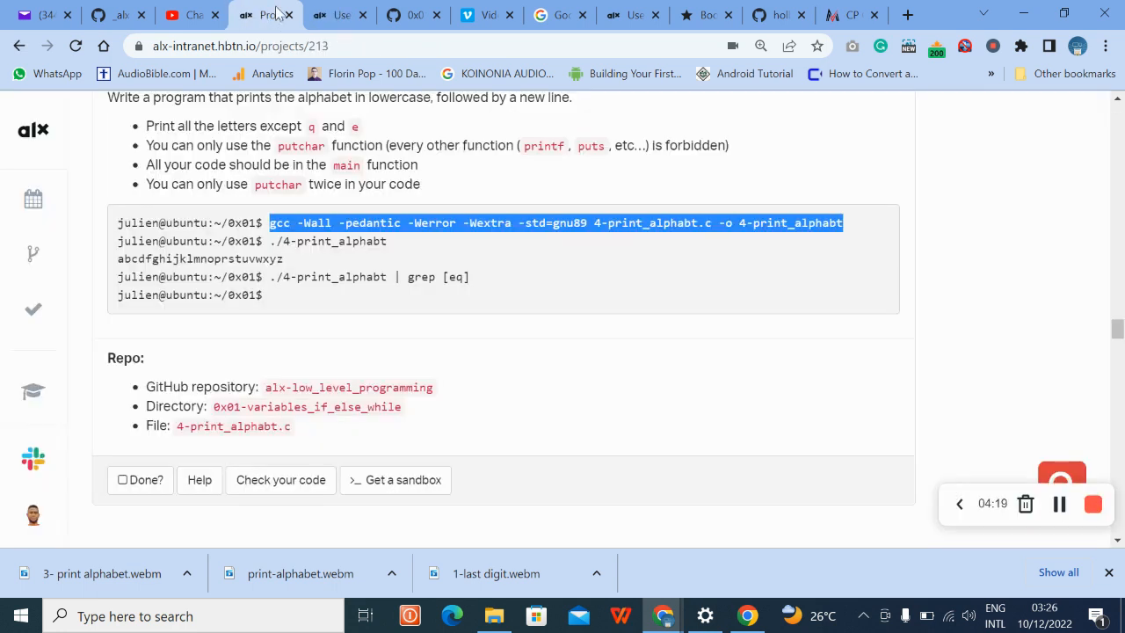
left_click(338, 14)
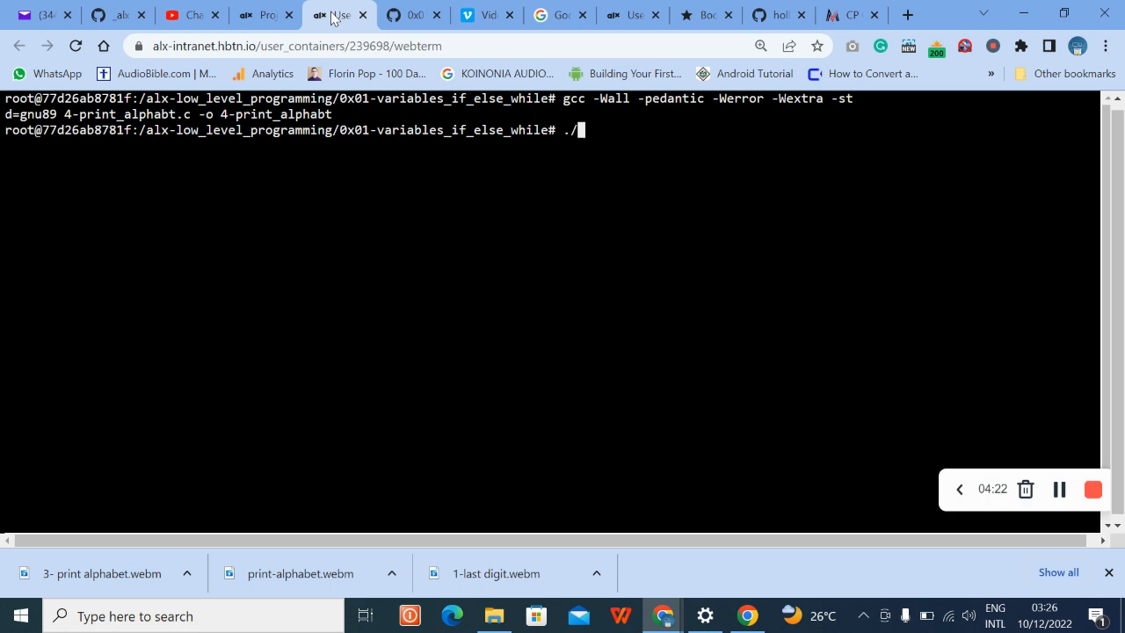
Run ./4-print_alphabt to print the alphabet without e and q, then list the folder with ls
type("4-print_alphabt")
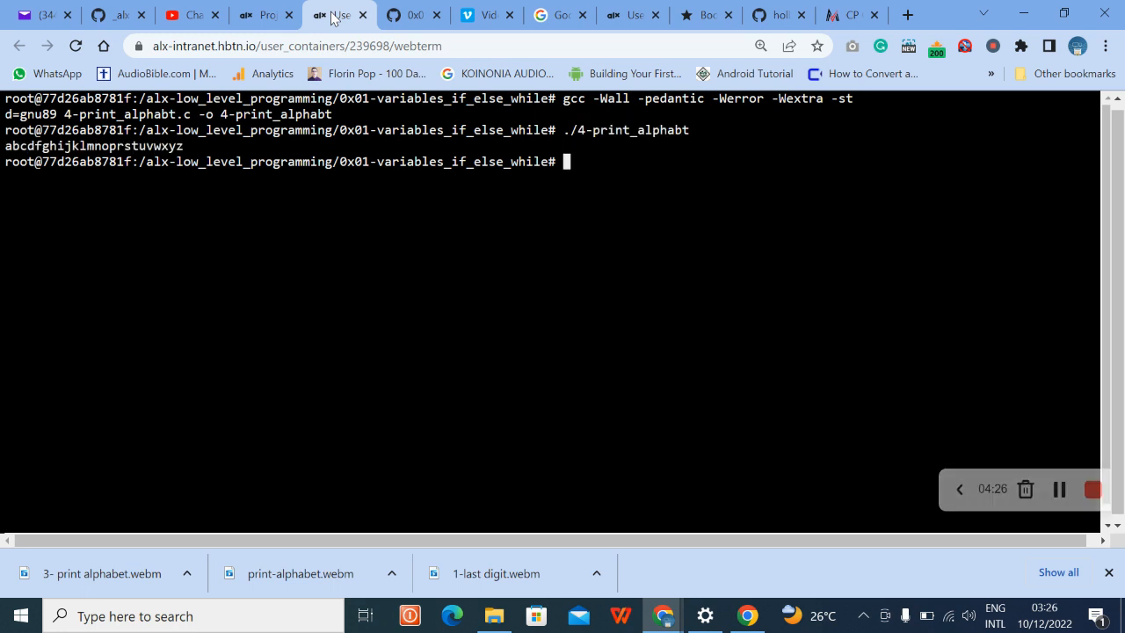
type("ls")
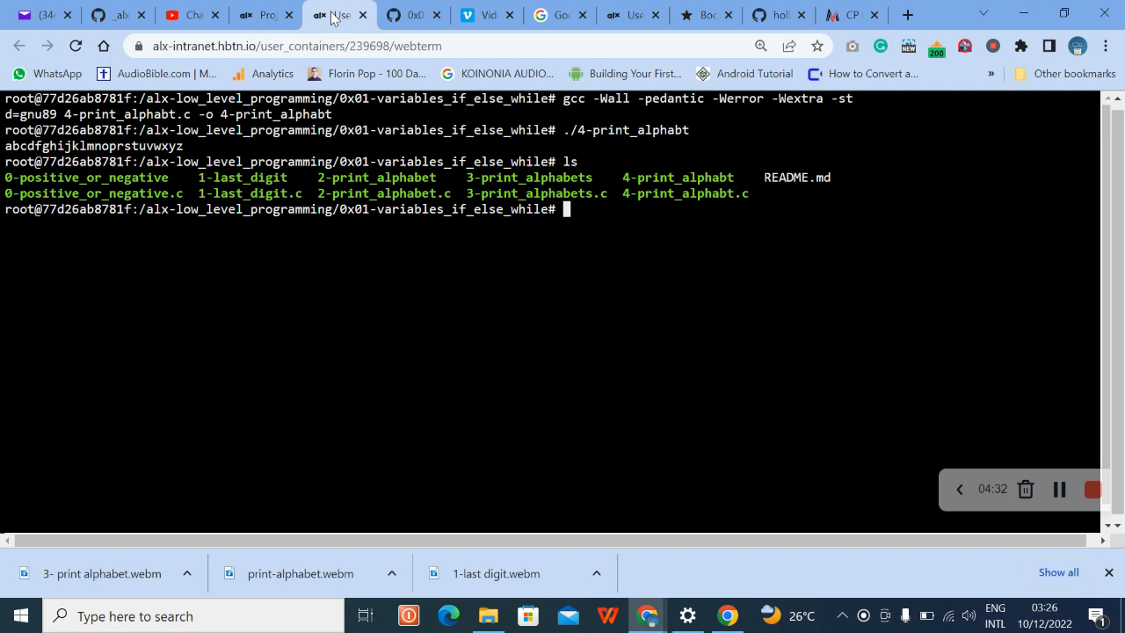
Stage all files with git add . and commit them with the message '4-print_alphabt'
type("git a")
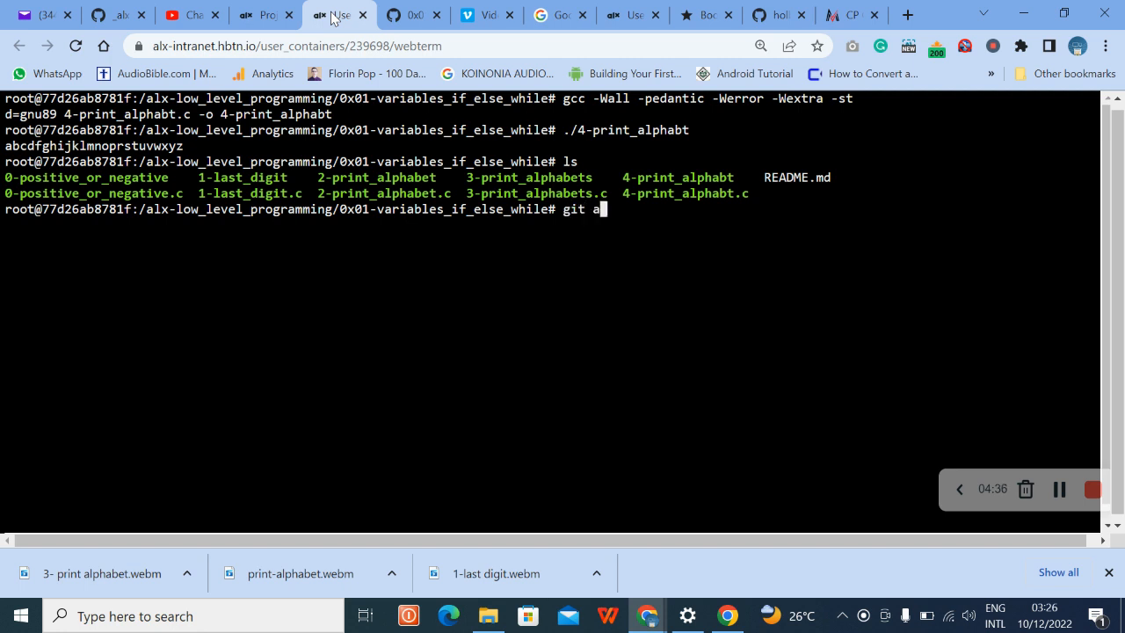
type("dd .")
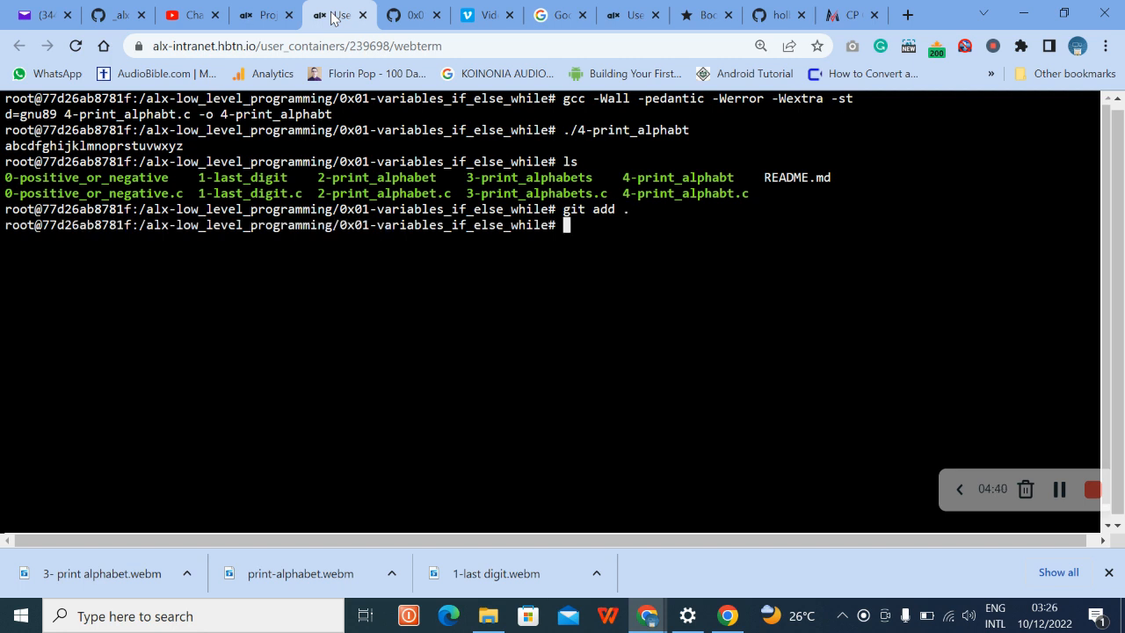
type("git")
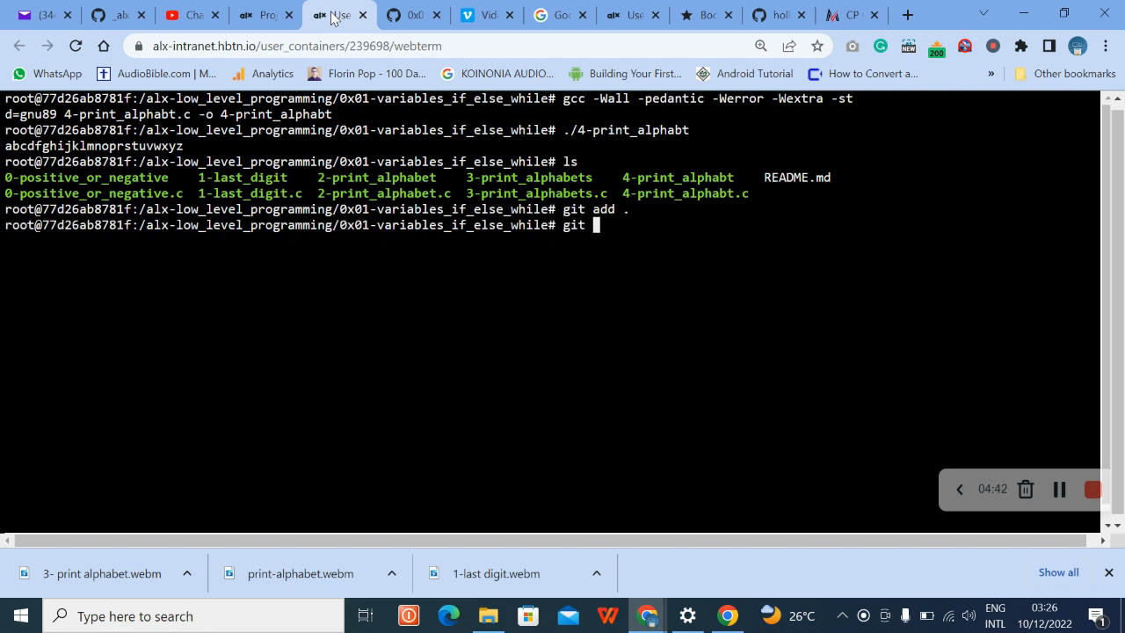
type("commit")
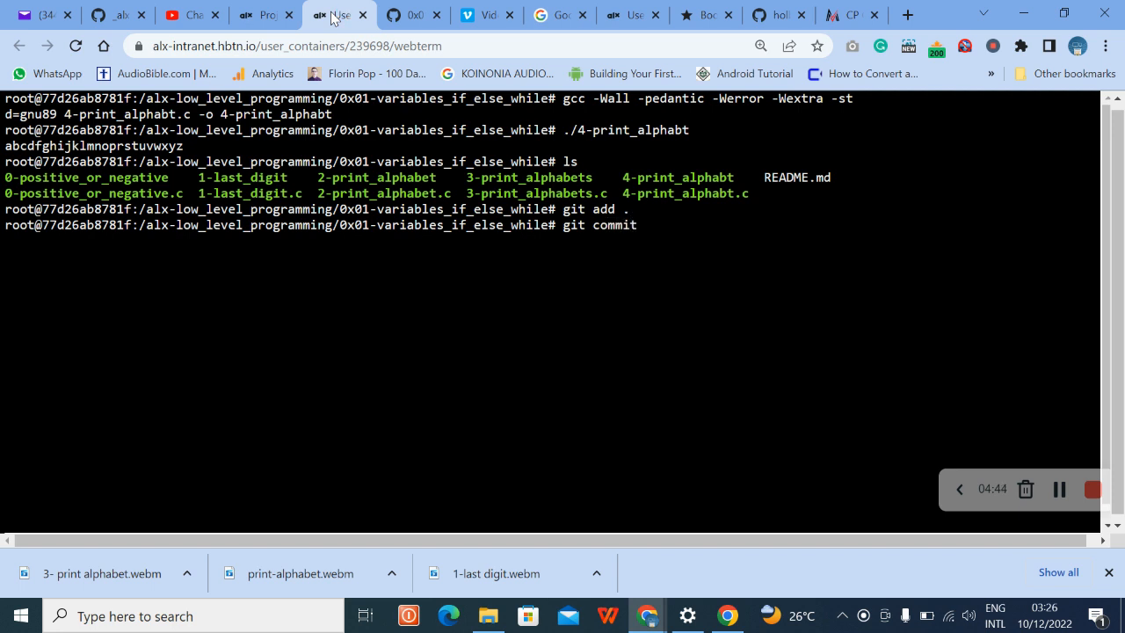
type("-m")
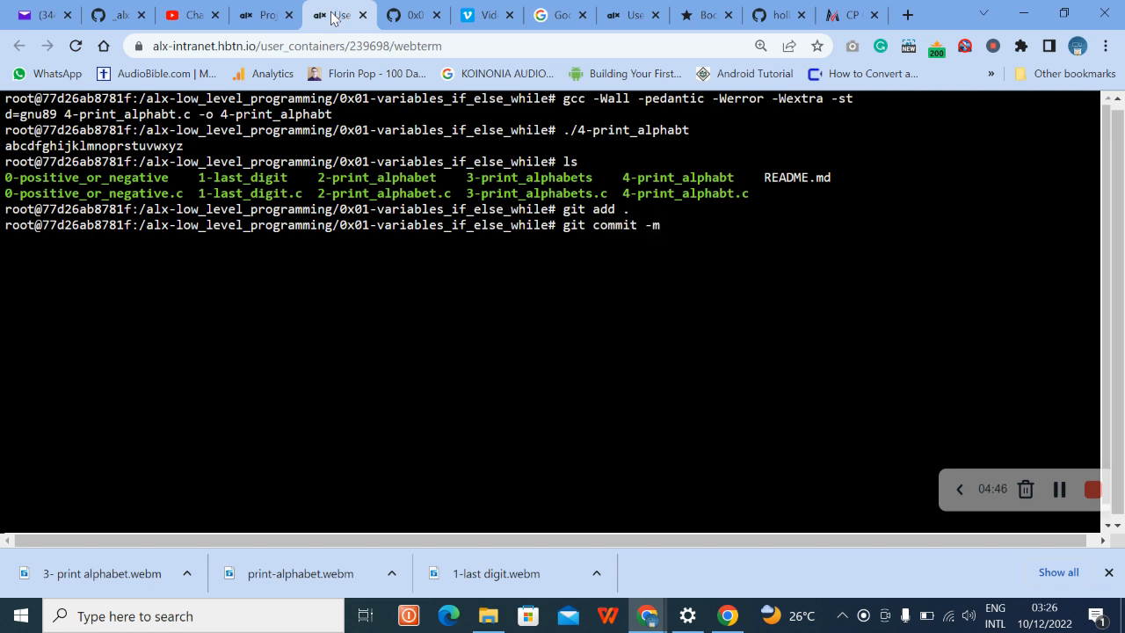
type("'4")
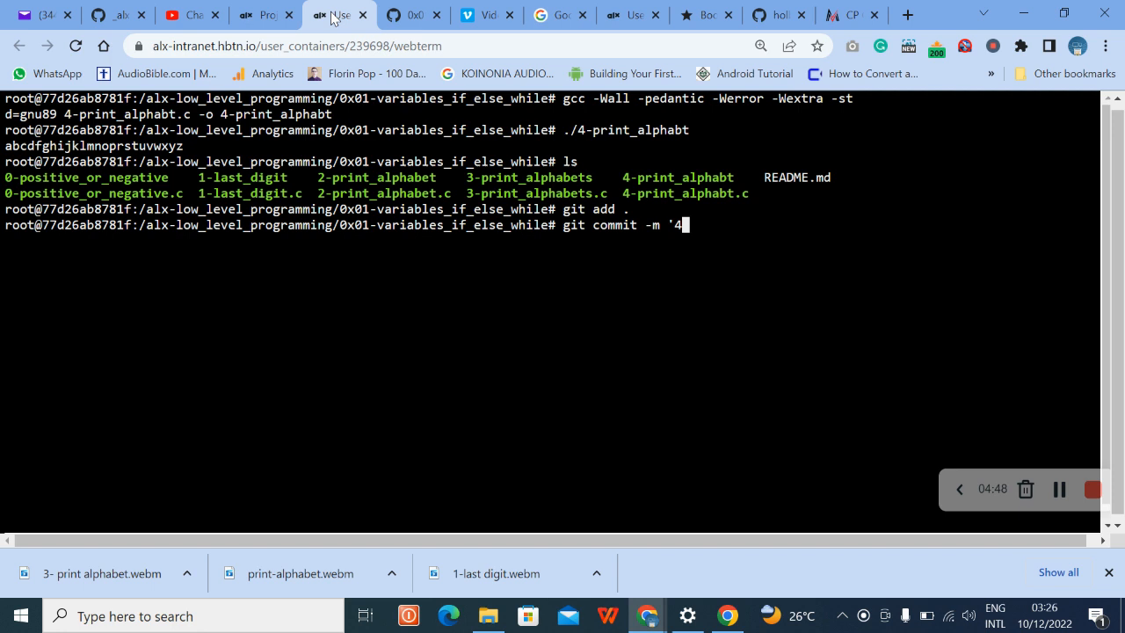
type("-print_alphabt")
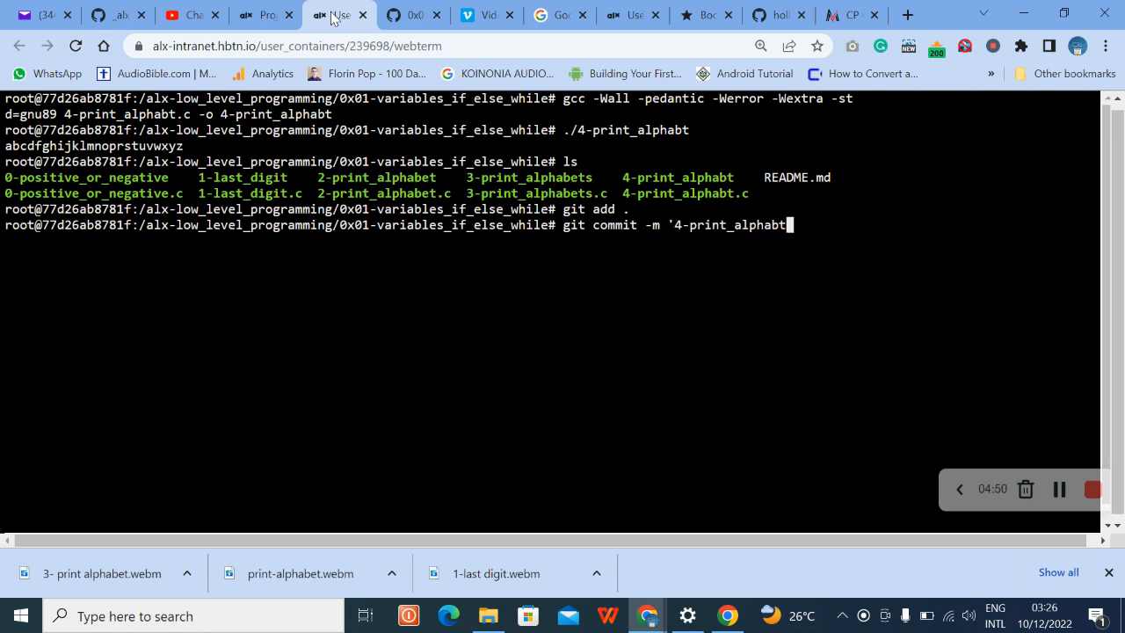
type("'")
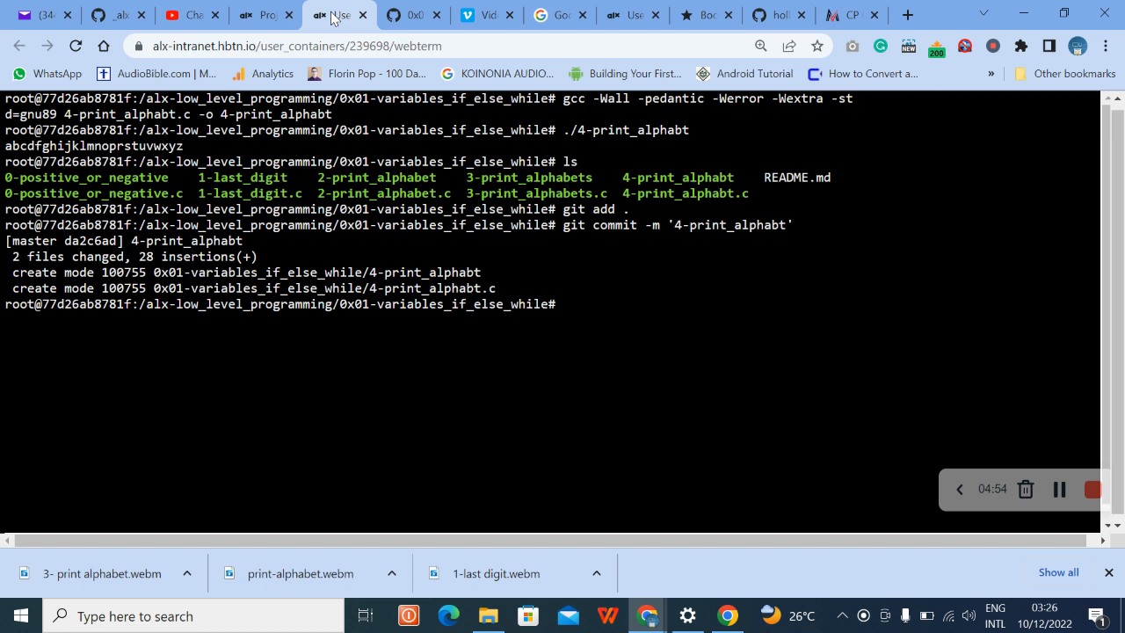
Push the commit to the remote repository with git push
type("git")
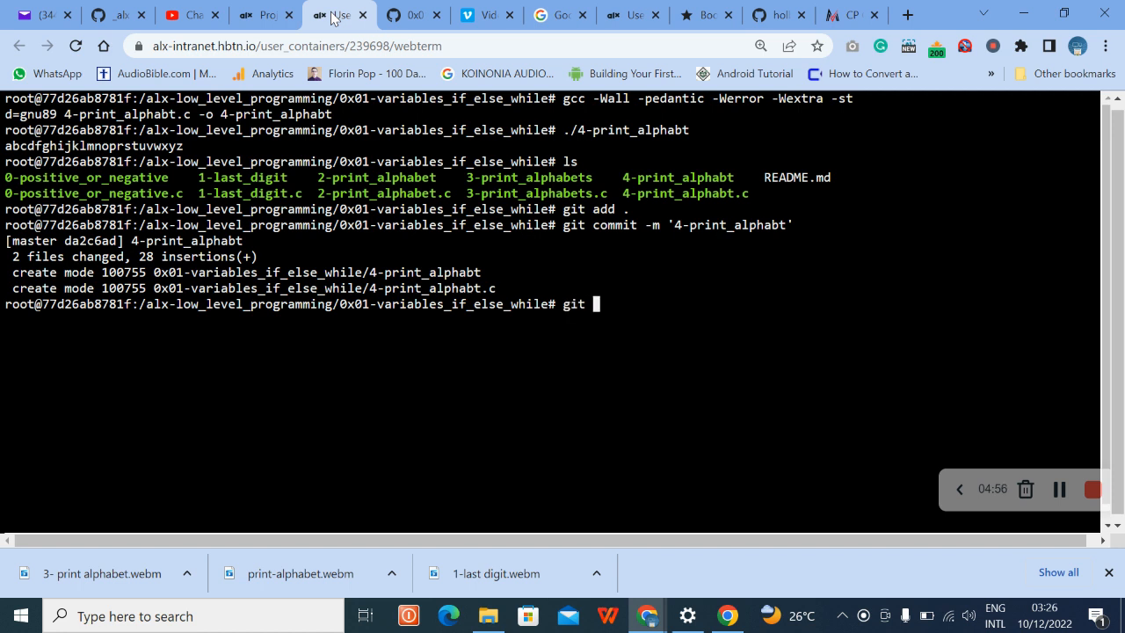
type("push")
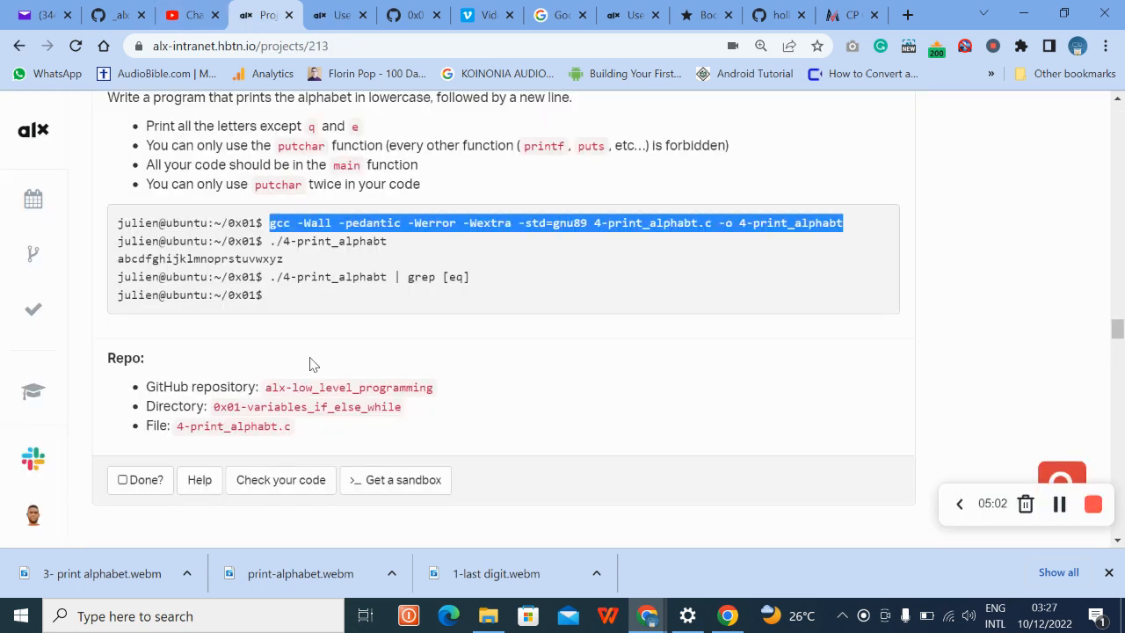
Run Check your code on task 4 and view Checks 0–7 all passing on the 4-print_alphabt commit
left_click(281, 478)
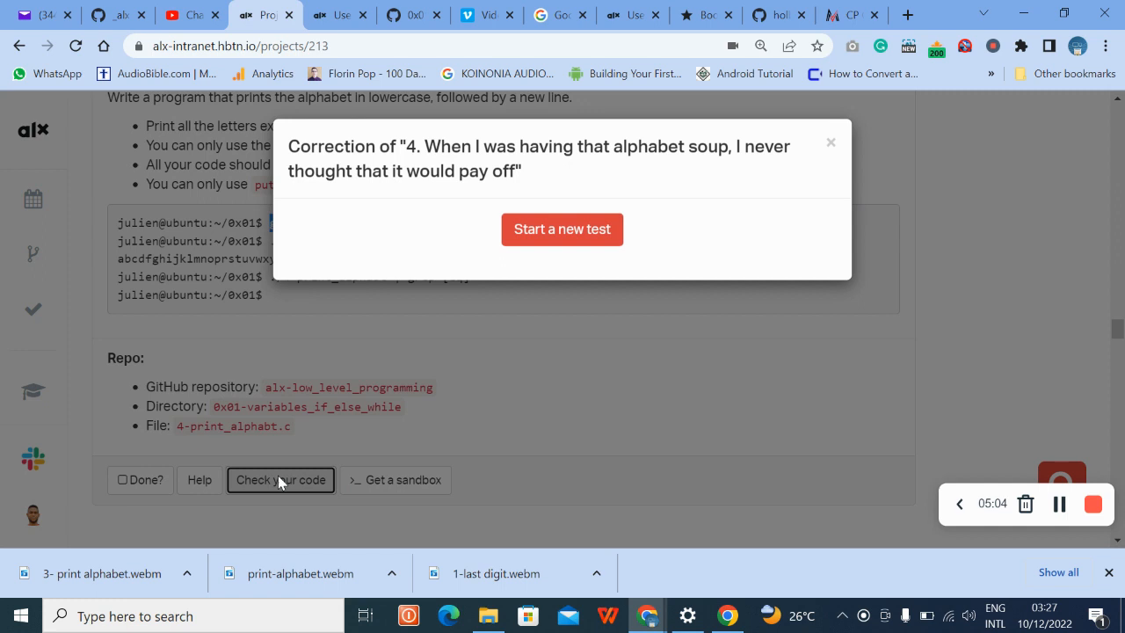
left_click(562, 228)
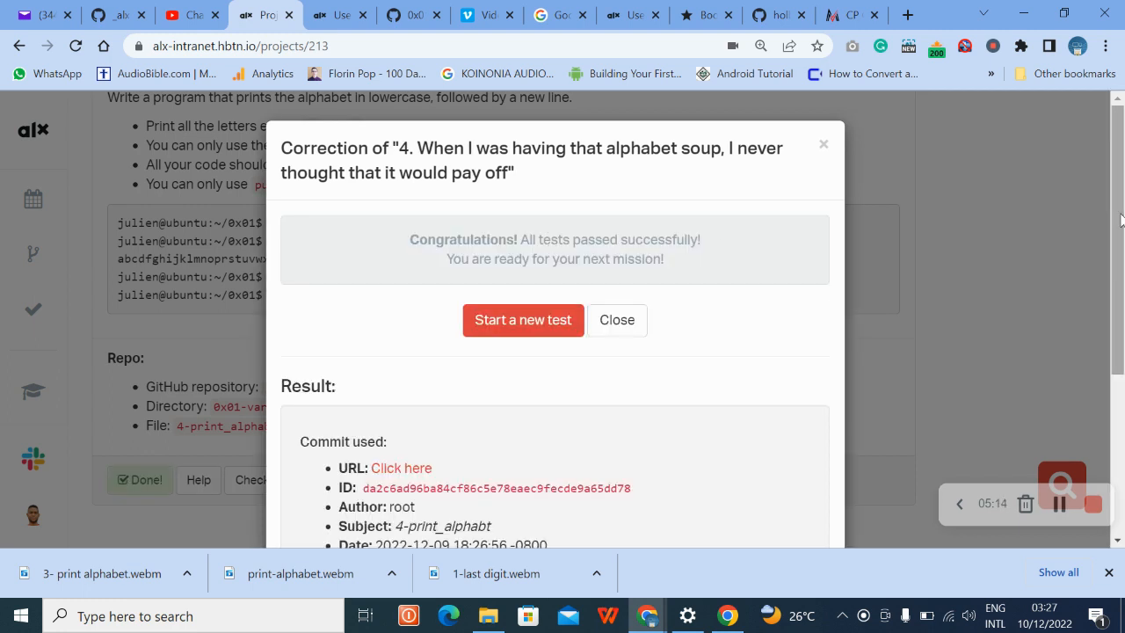
scroll("down", 3)
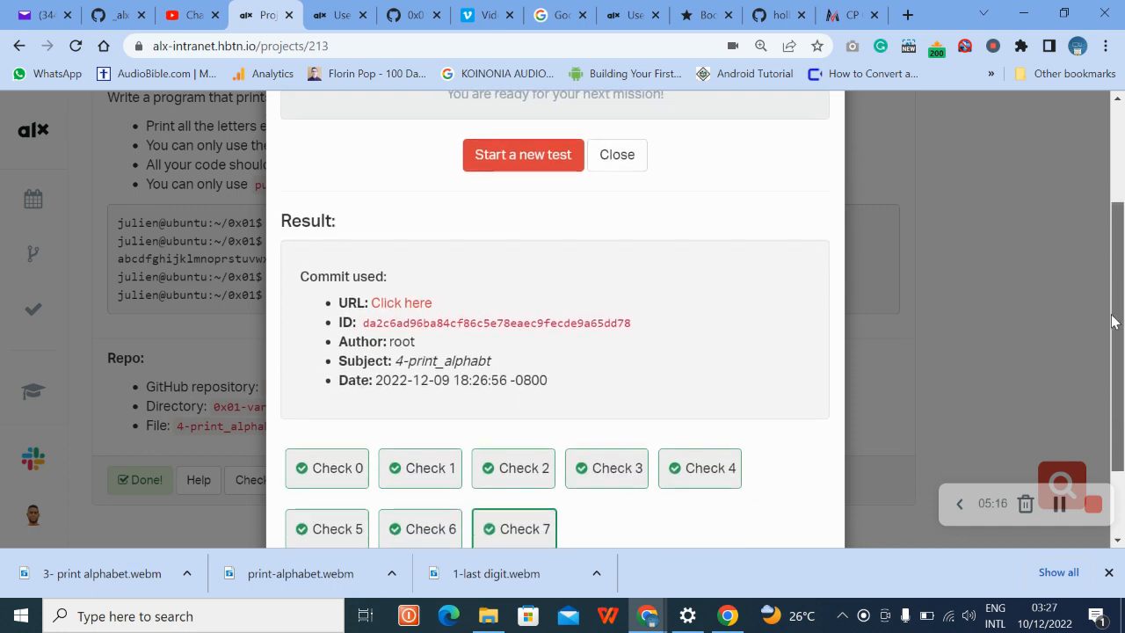